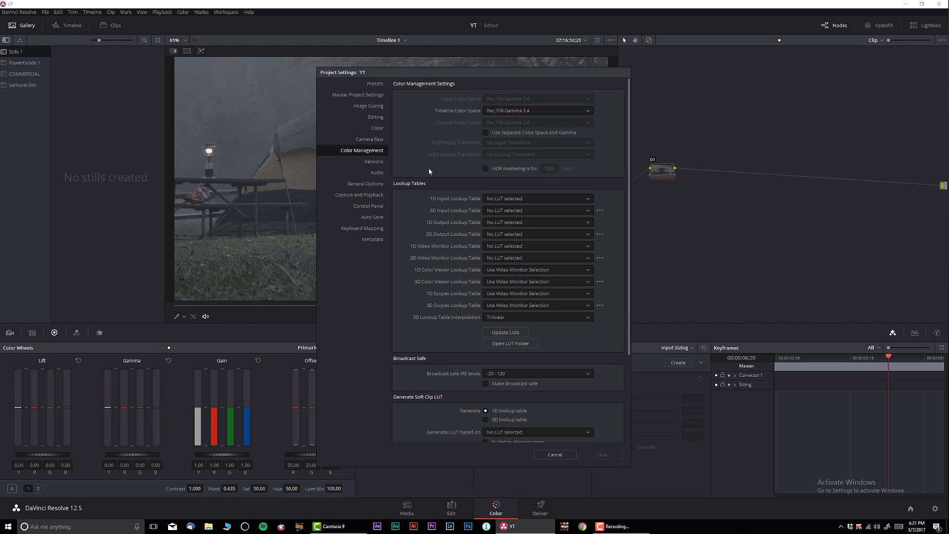
- Set color science to DaVinci ACES, input transform to Blackmagic Design Film, and save
{"action": "left_click", "coordinate": [358, 94]}
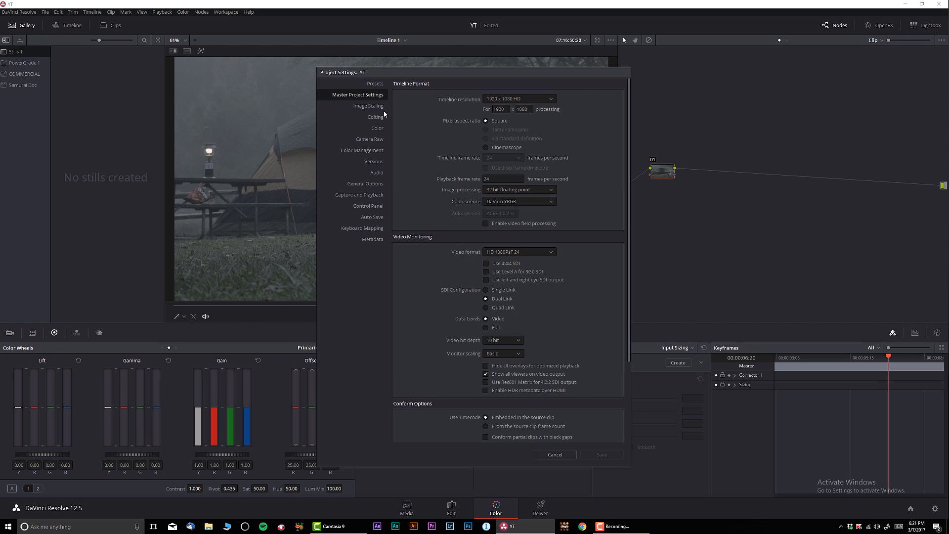
{"action": "left_click", "coordinate": [518, 201]}
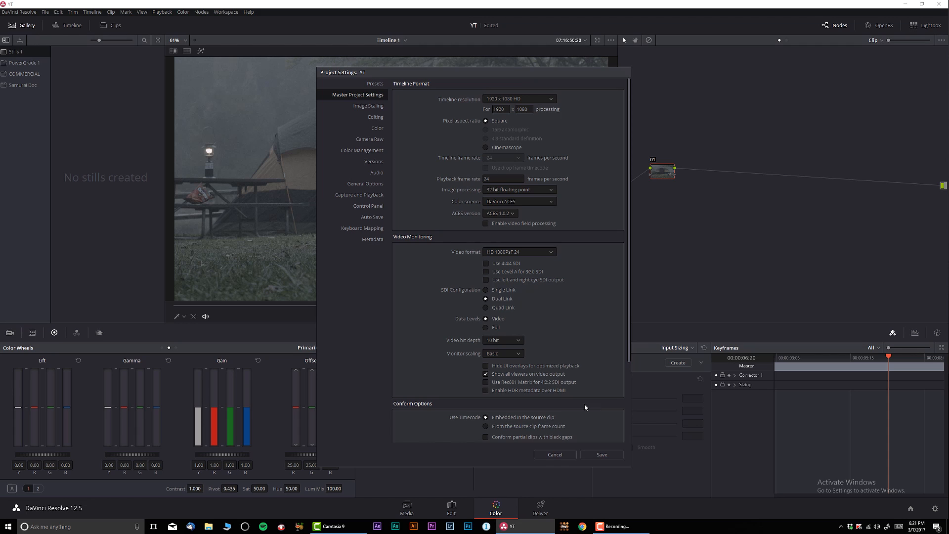
{"action": "mouse_move", "coordinate": [370, 149]}
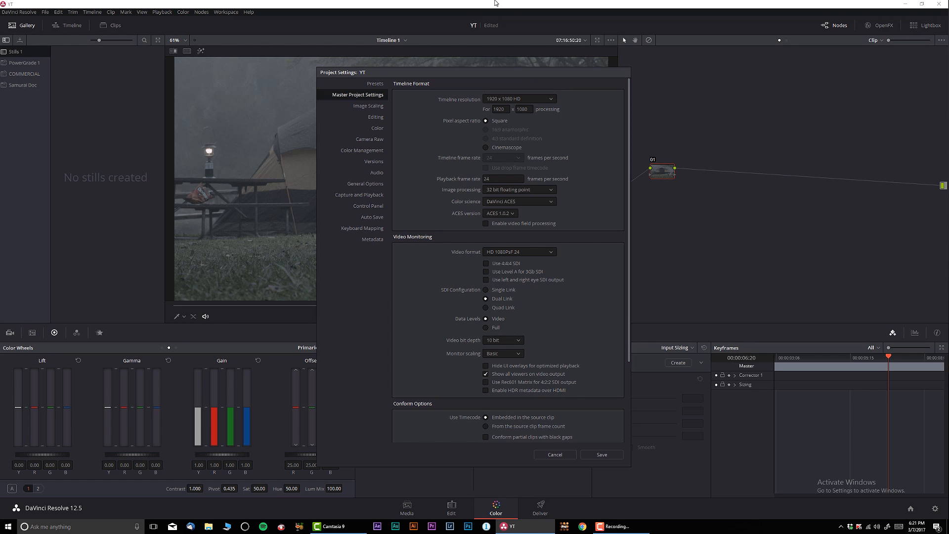
{"action": "mouse_move", "coordinate": [431, 164]}
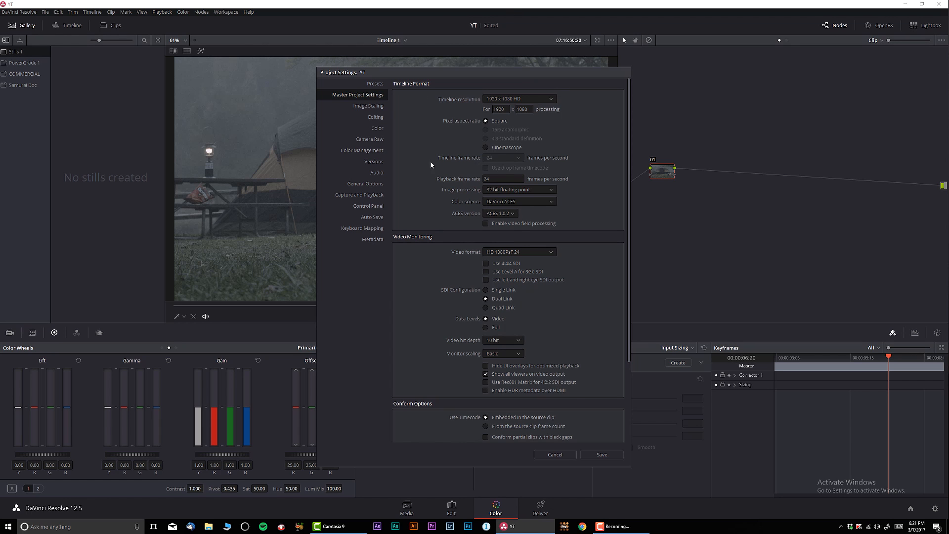
{"action": "left_click", "coordinate": [361, 150]}
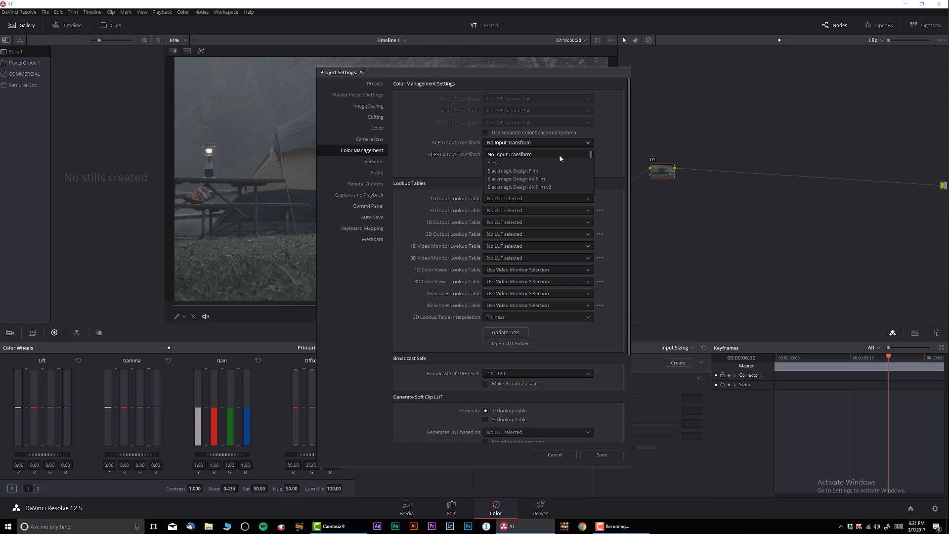
{"action": "mouse_move", "coordinate": [555, 162]}
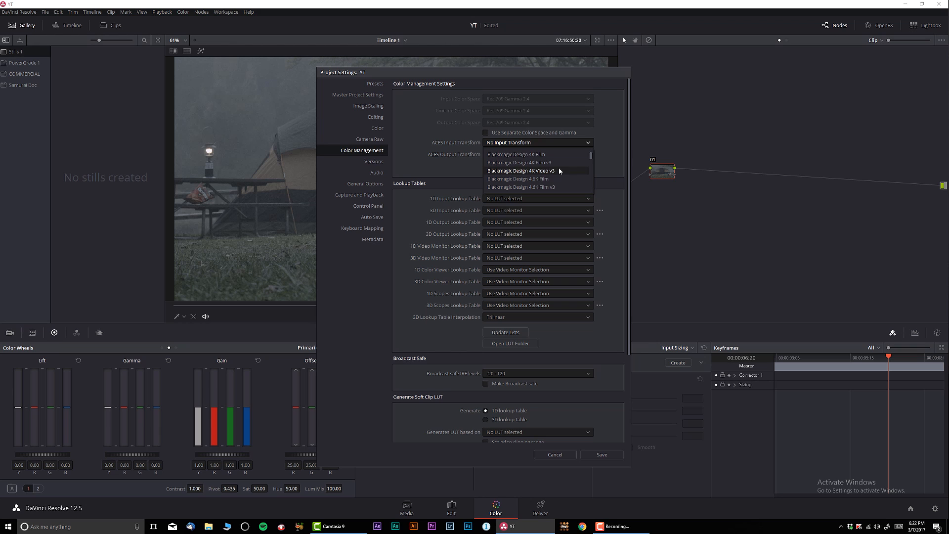
{"action": "left_click", "coordinate": [515, 154]}
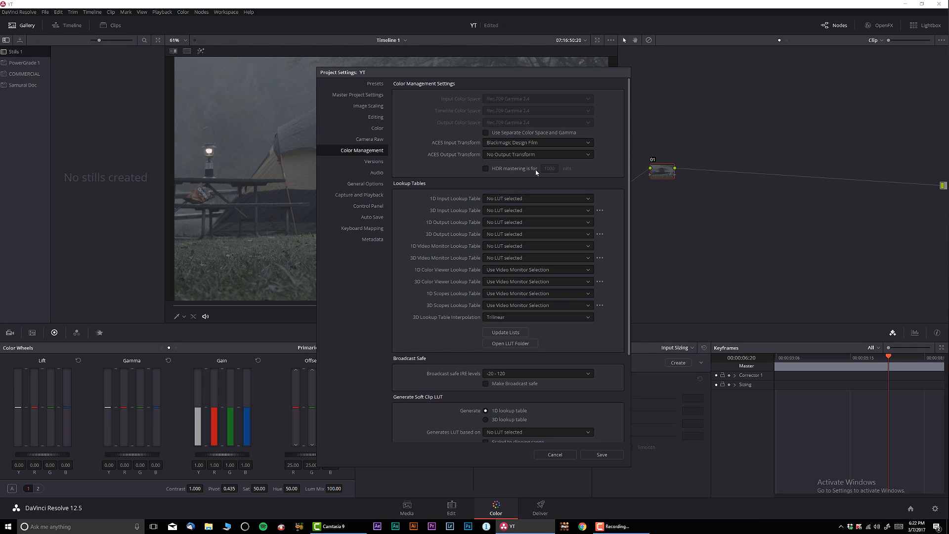
{"action": "left_click", "coordinate": [537, 154]}
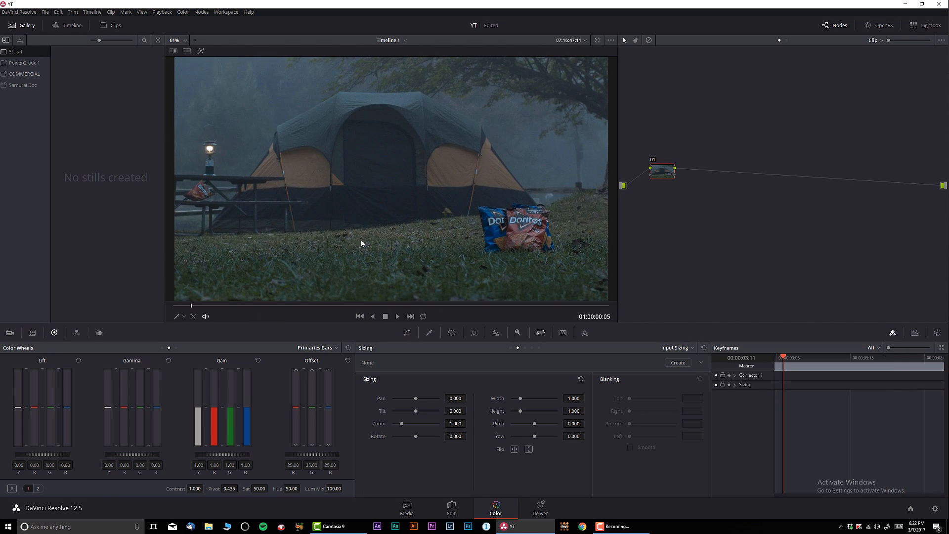
{"action": "mouse_move", "coordinate": [572, 285]}
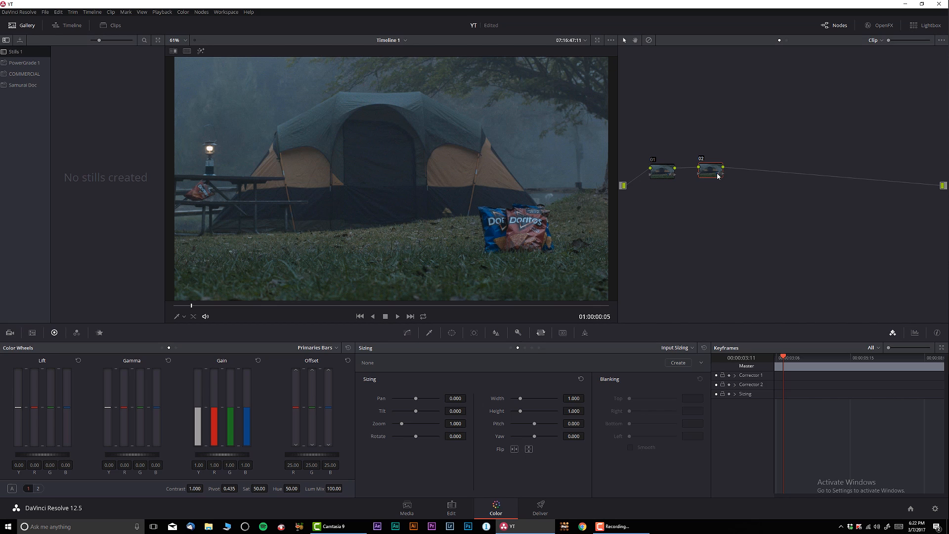
{"action": "mouse_move", "coordinate": [637, 281]}
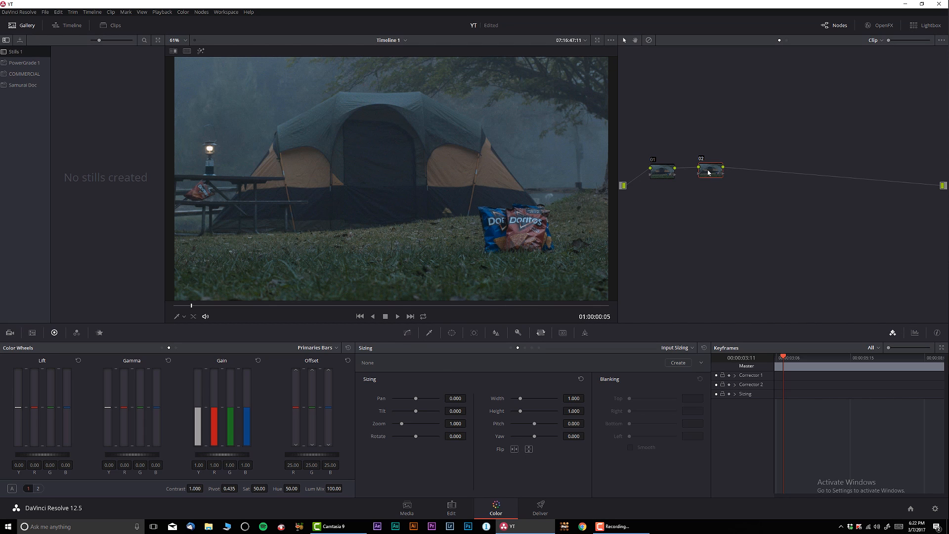
- Pull the custom curve's midpoint down to darken the shot and label node 02 'GRADE'
{"action": "left_click", "coordinate": [406, 332]}
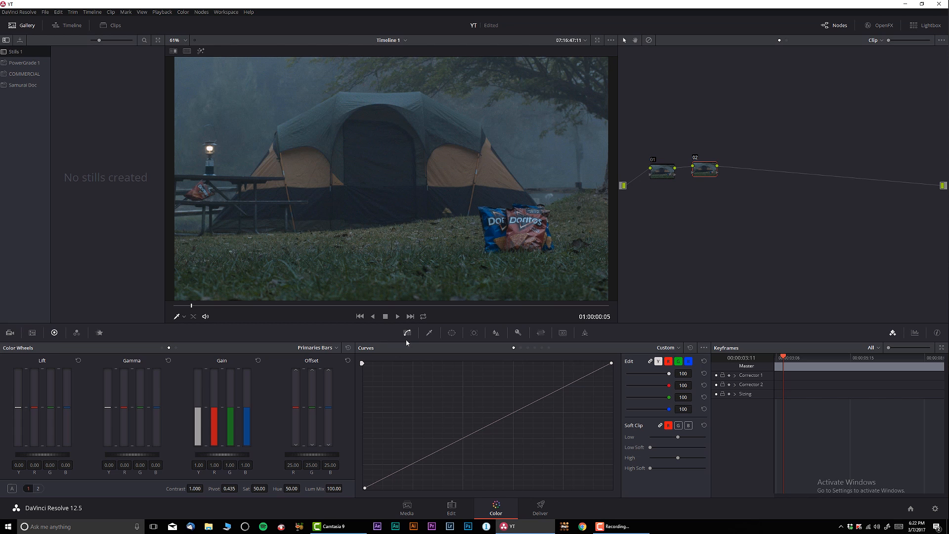
{"action": "left_click", "coordinate": [509, 420]}
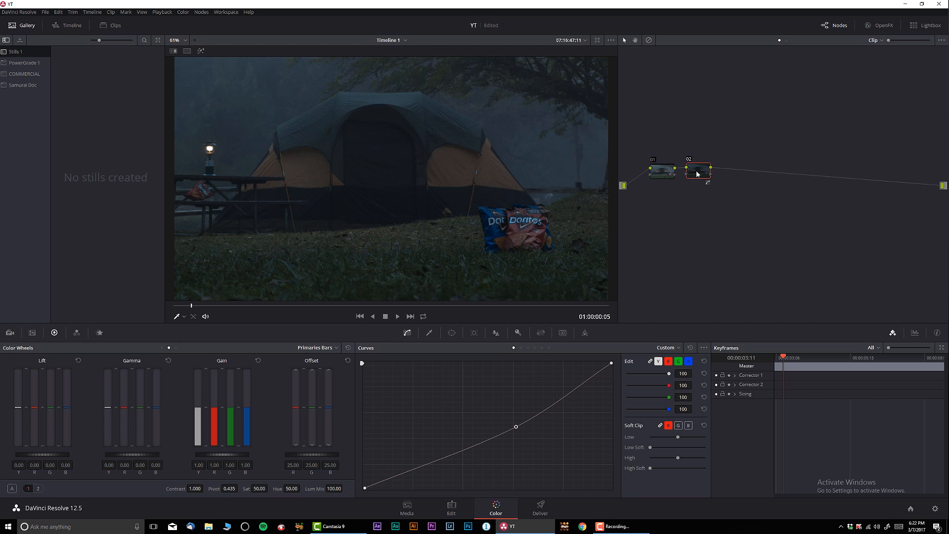
{"action": "mouse_move", "coordinate": [719, 191]}
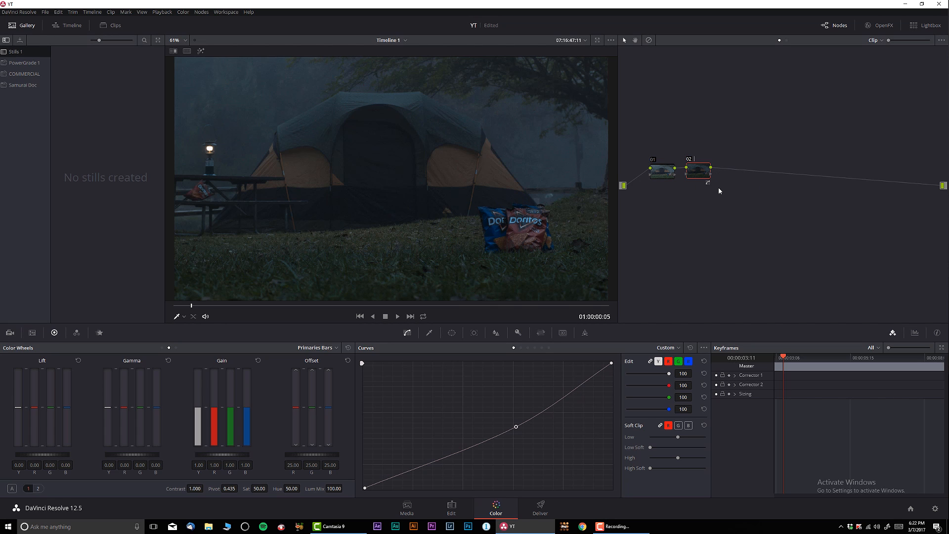
{"action": "type", "text": "GRADE"}
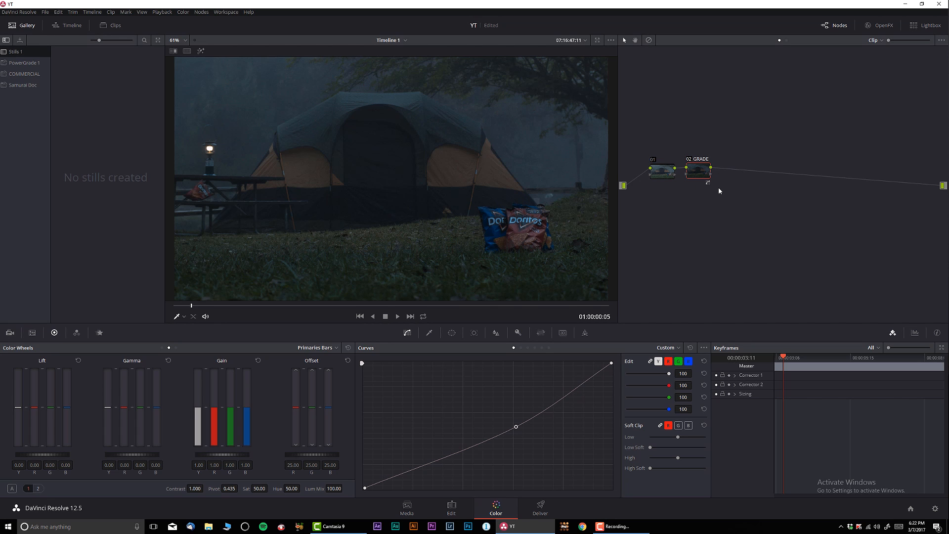
{"action": "mouse_move", "coordinate": [566, 312]}
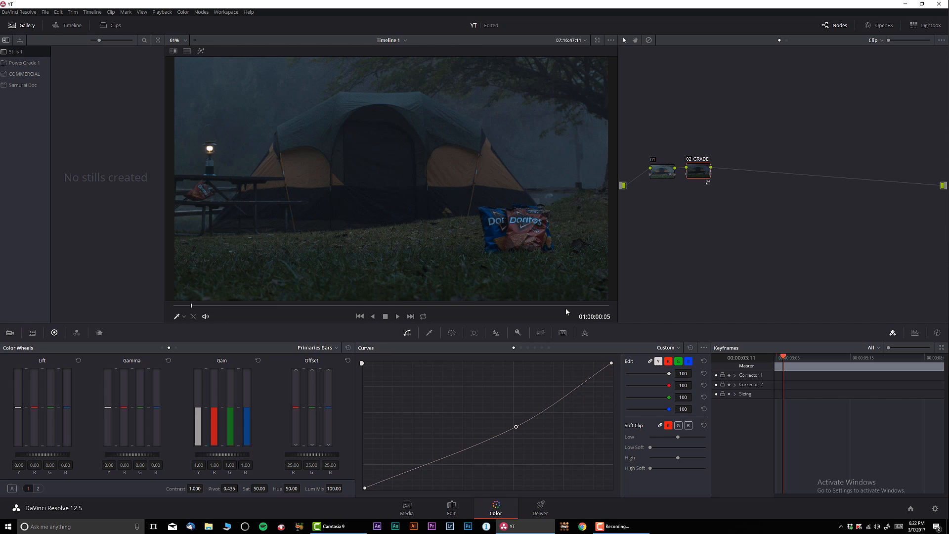
{"action": "mouse_move", "coordinate": [253, 396]}
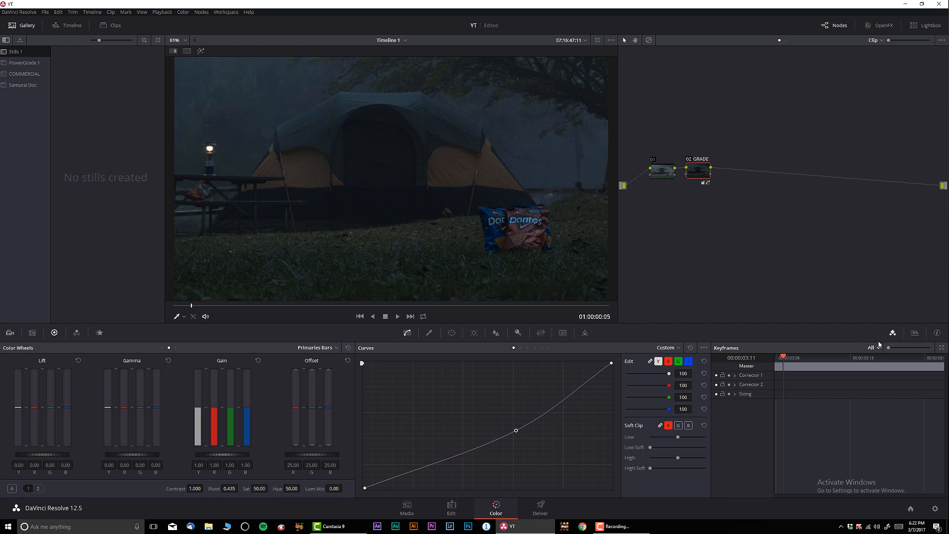
- On the selected GRADE node, raise gamma blue and lower gamma red slightly
{"action": "left_click", "coordinate": [914, 333]}
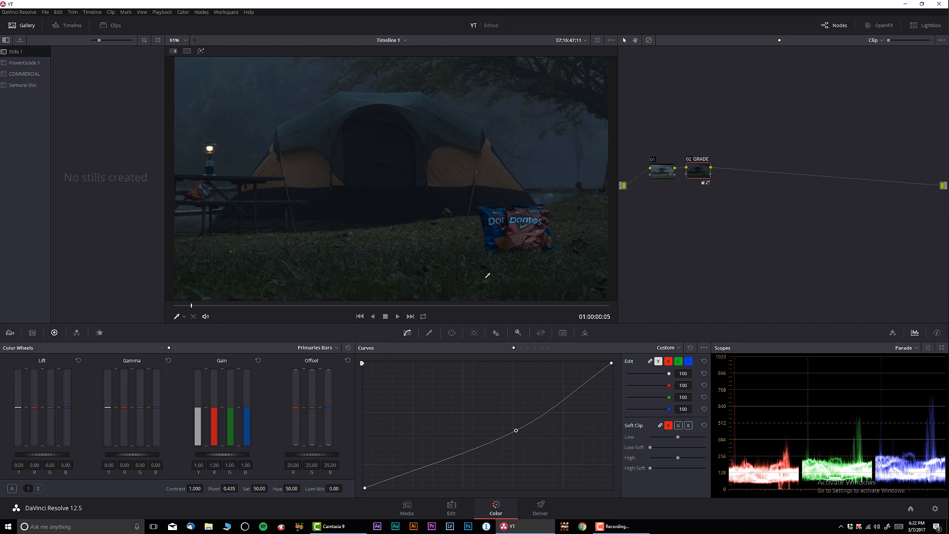
{"action": "mouse_move", "coordinate": [291, 391]}
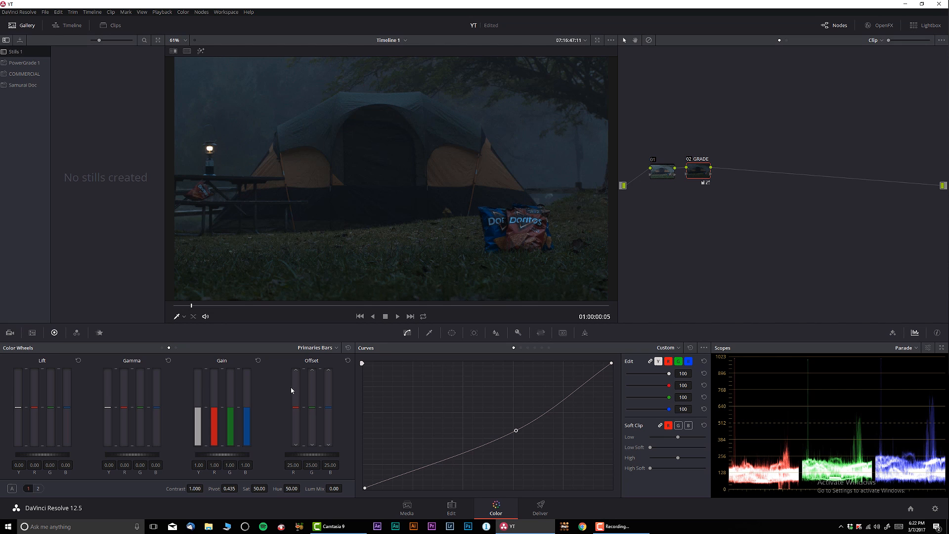
{"action": "mouse_move", "coordinate": [156, 410]}
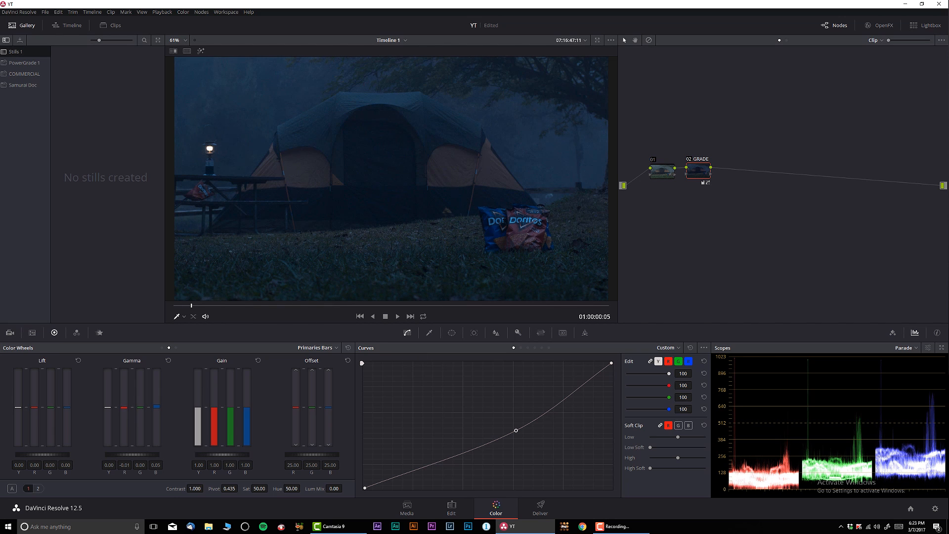
{"action": "mouse_move", "coordinate": [694, 297]}
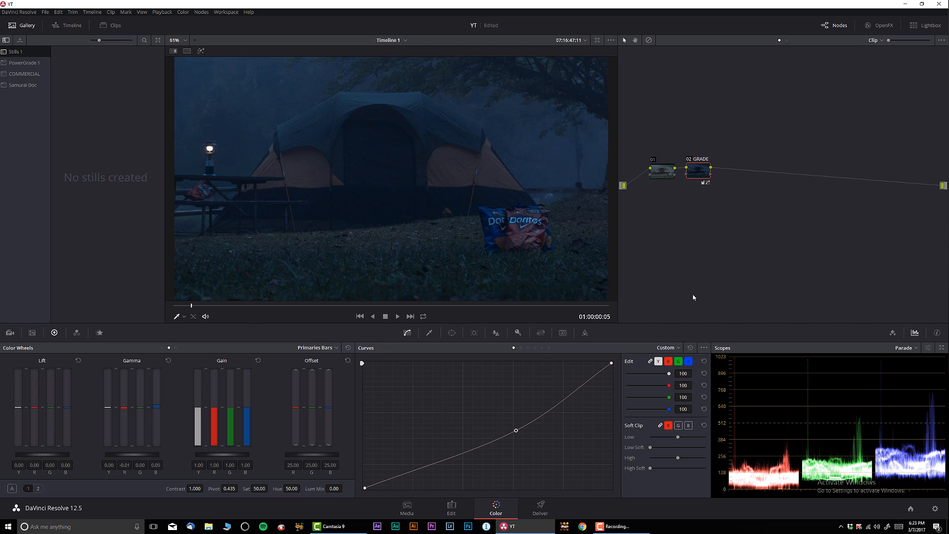
{"action": "left_click", "coordinate": [698, 168]}
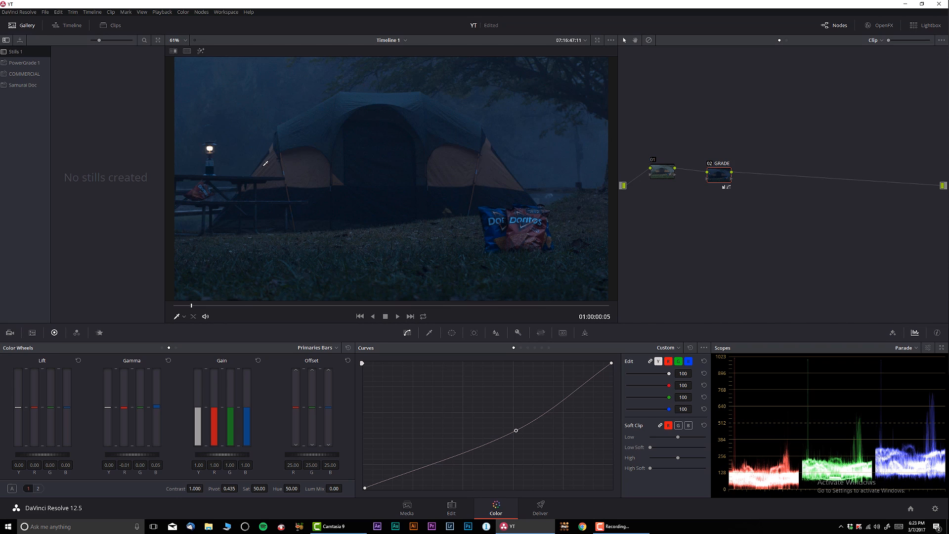
{"action": "mouse_move", "coordinate": [520, 236]}
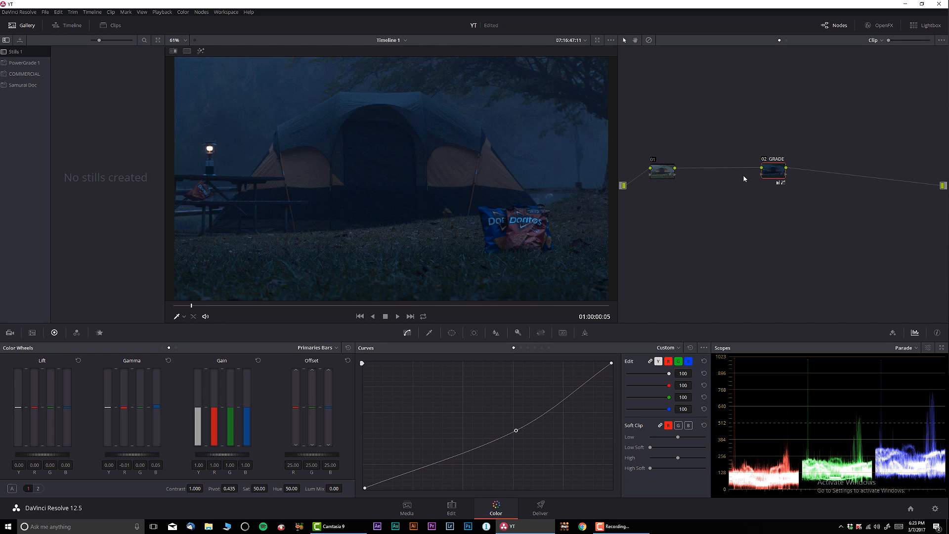
{"action": "mouse_move", "coordinate": [408, 332]}
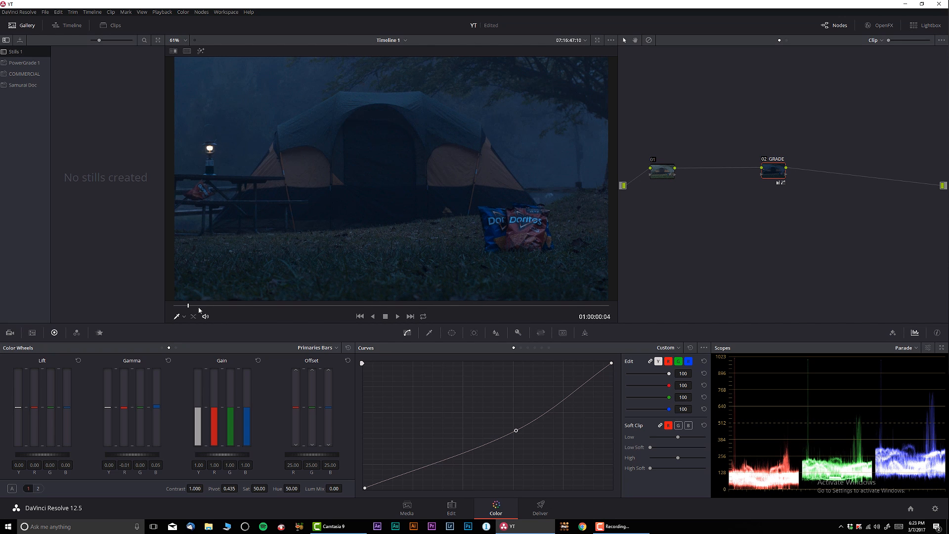
- Toggle the GRADE node off and on to compare, then show the Keyframes panel
{"action": "left_click", "coordinate": [396, 315]}
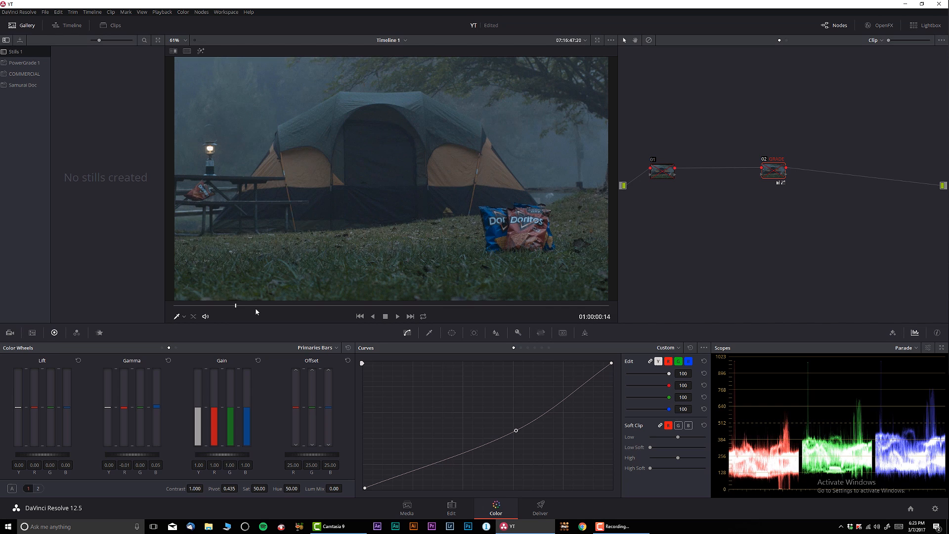
{"action": "left_click", "coordinate": [396, 315]}
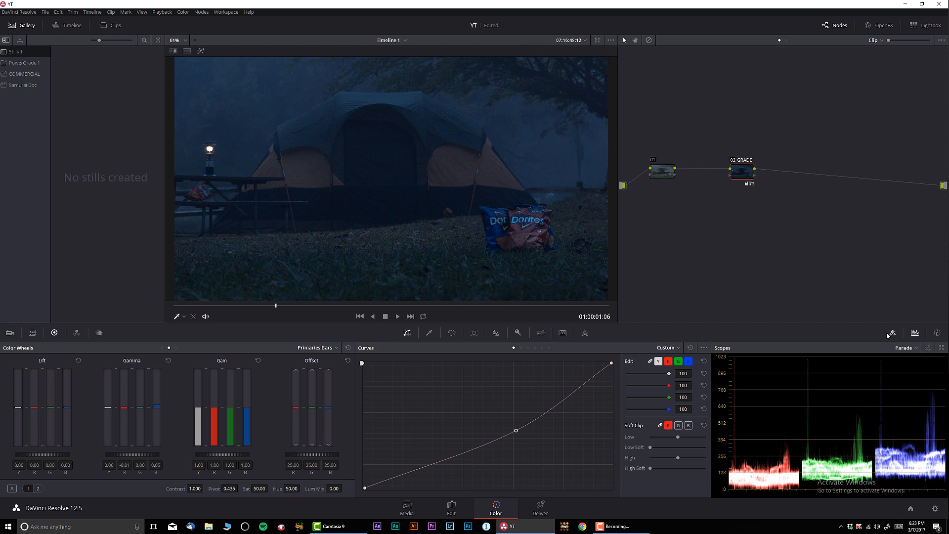
{"action": "left_click", "coordinate": [891, 332]}
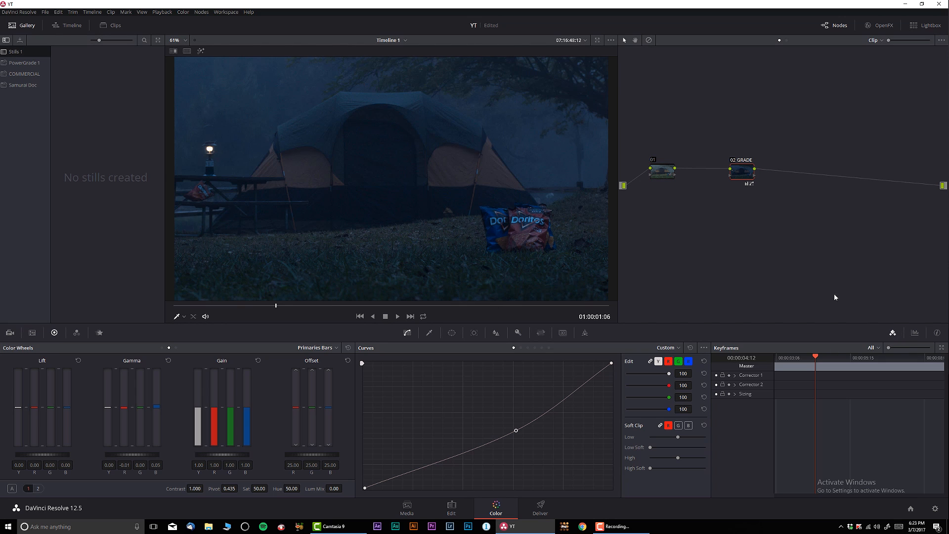
{"action": "mouse_move", "coordinate": [626, 149]}
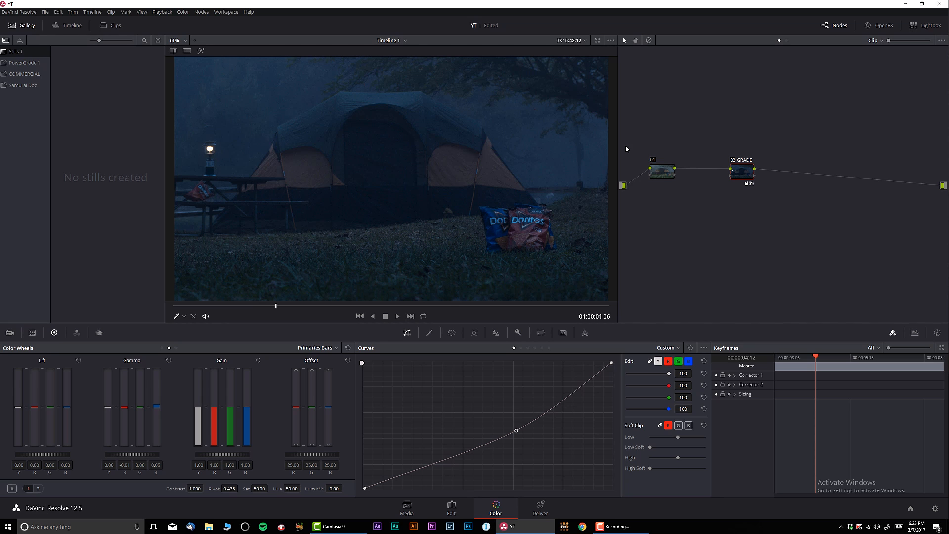
{"action": "mouse_move", "coordinate": [763, 373]}
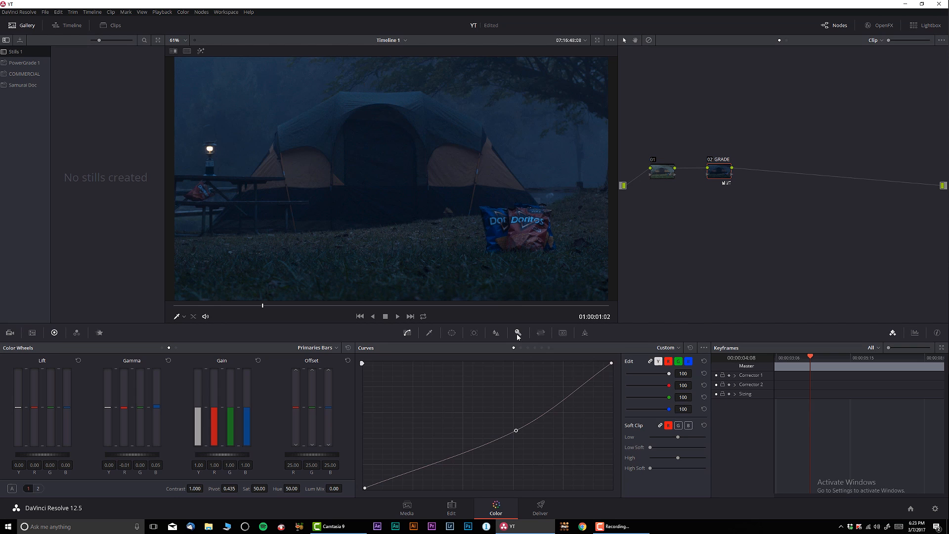
- Set Key Output Gain to 0 on the GRADE node in the Key palette
{"action": "left_click", "coordinate": [518, 333]}
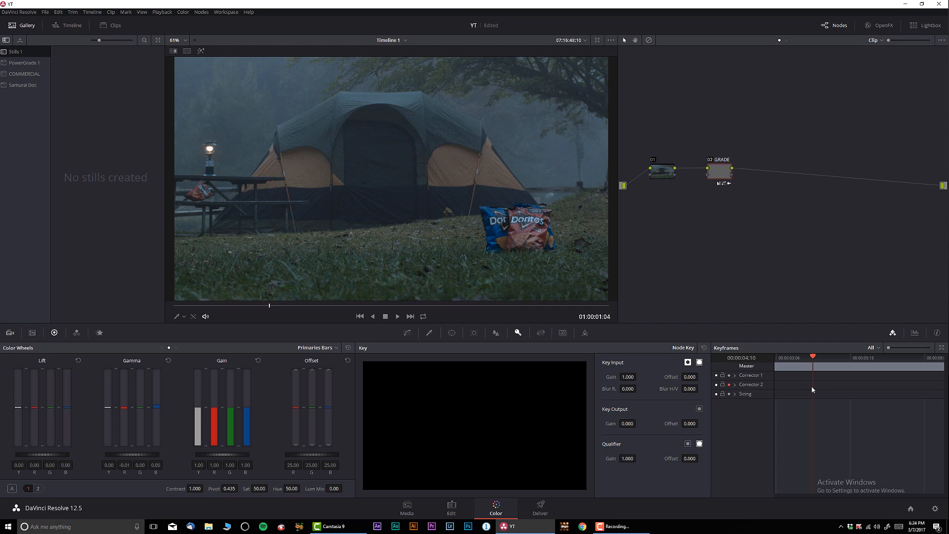
- Add a dynamic keyframe on the Corrector 2 track so the grade ramps to night
{"action": "right_click", "coordinate": [812, 389]}
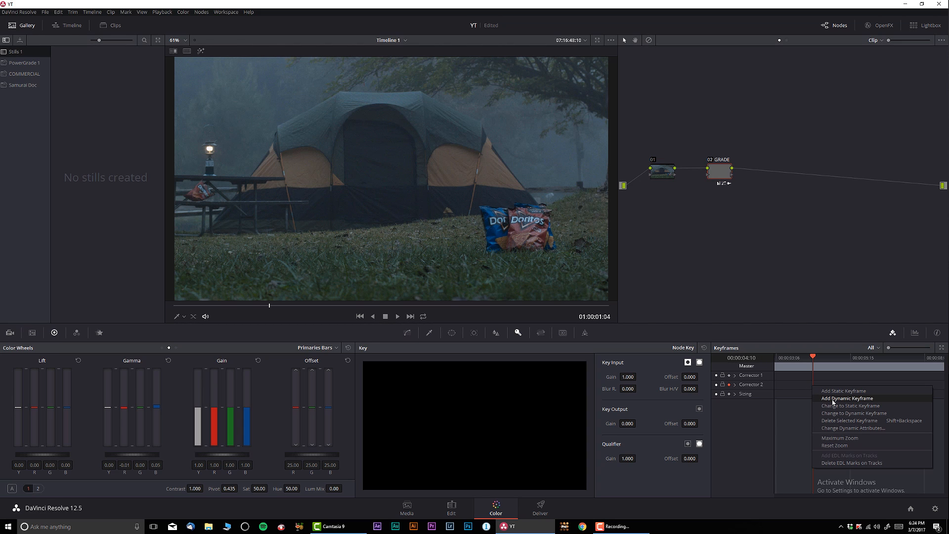
{"action": "mouse_move", "coordinate": [857, 401]}
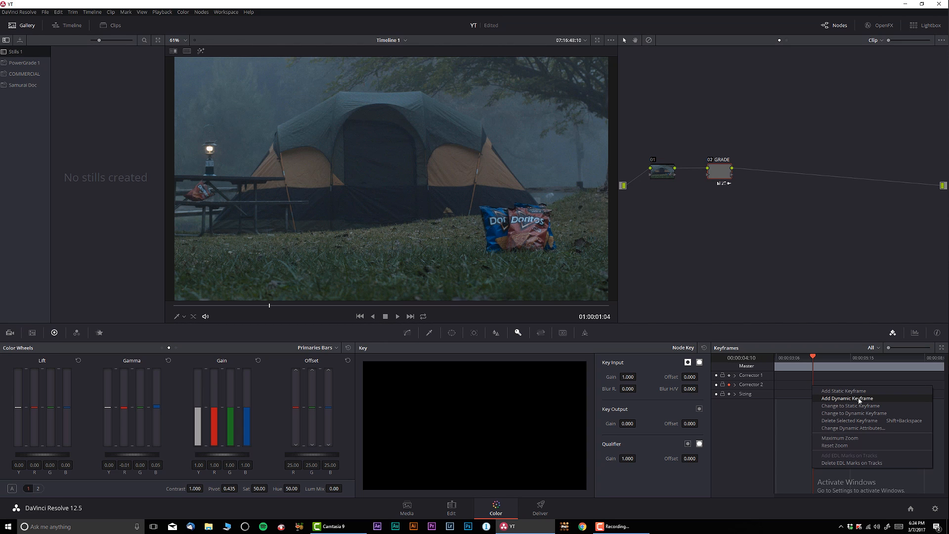
{"action": "left_click", "coordinate": [847, 398]}
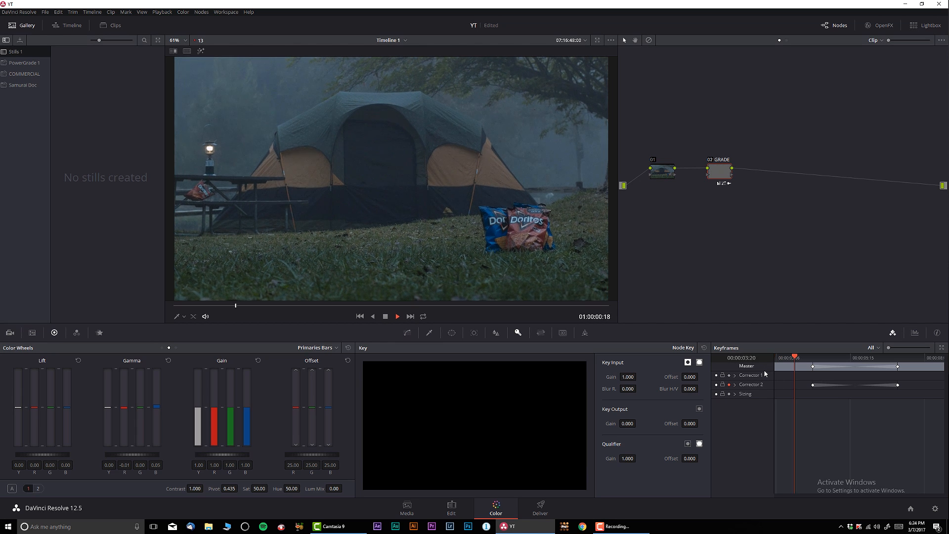
{"action": "left_click", "coordinate": [396, 316]}
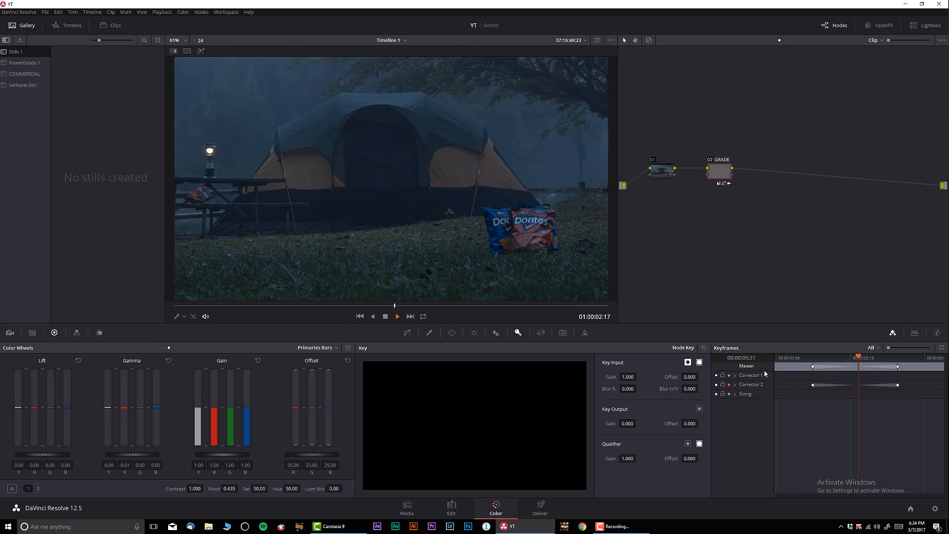